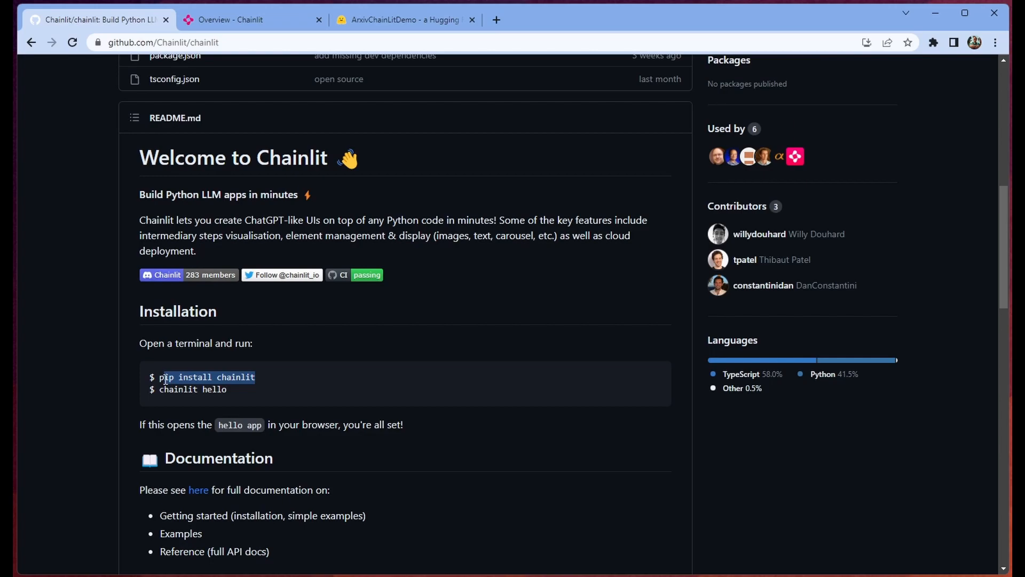
Step: Bring the ArxivChainLitDemo Space tab forward, where the chat is running on RLHF
{"action": "left_click", "coordinate": [406, 19]}
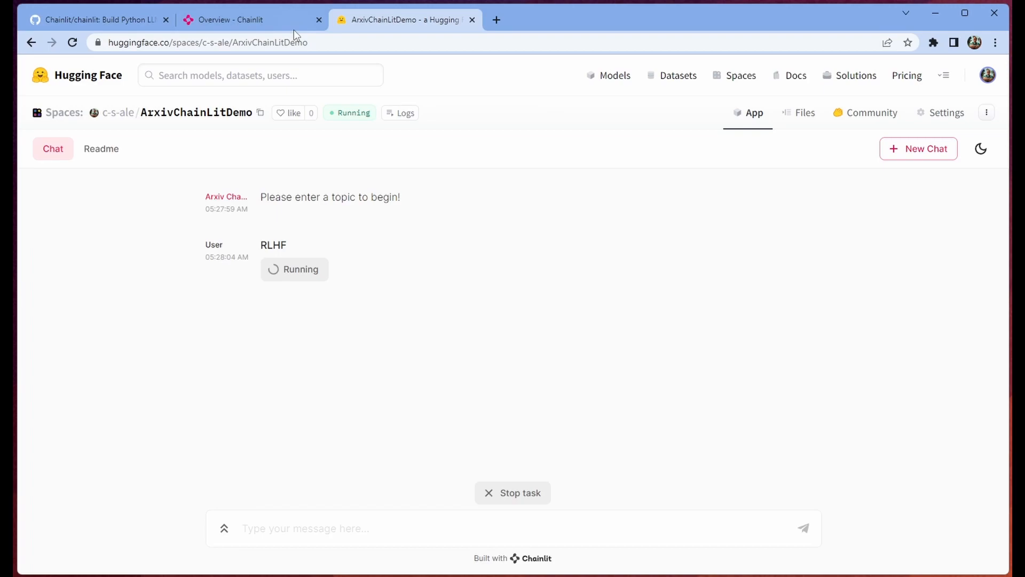
Step: Show the Chainlit Docs overview with its Key features and Integrations sections
{"action": "left_click", "coordinate": [252, 19]}
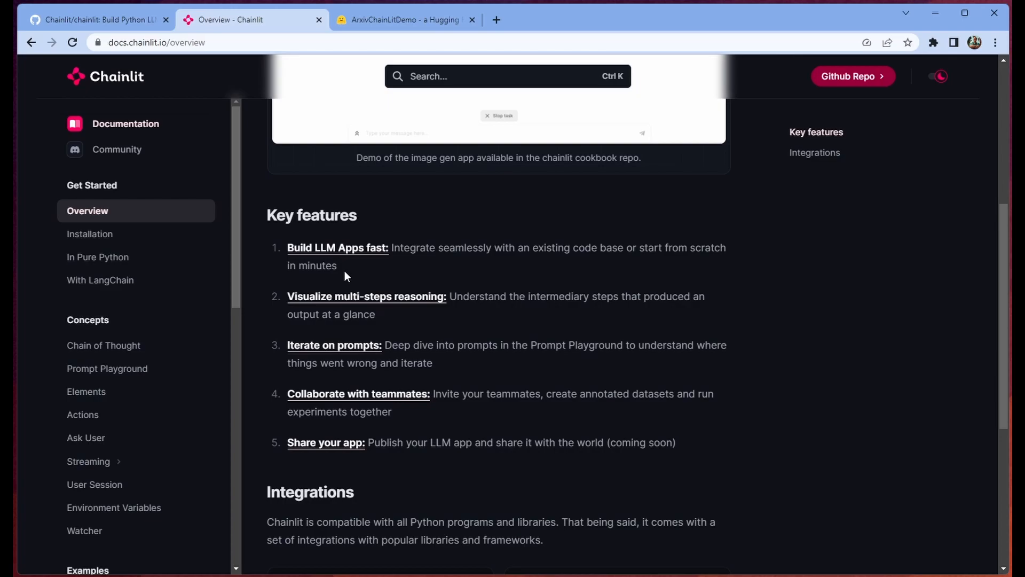
{"action": "mouse_move", "coordinate": [502, 251]}
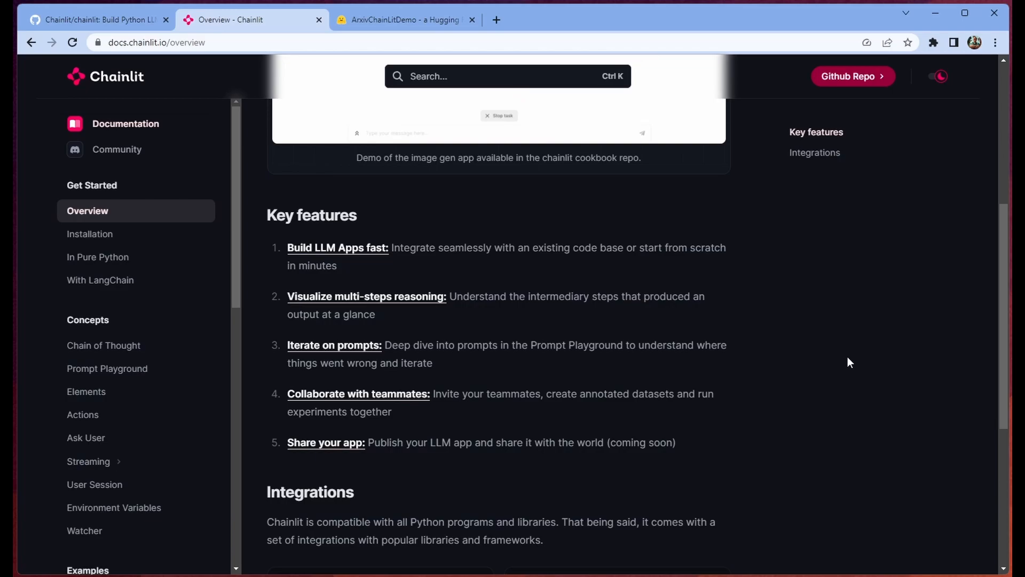
{"action": "mouse_move", "coordinate": [807, 367]}
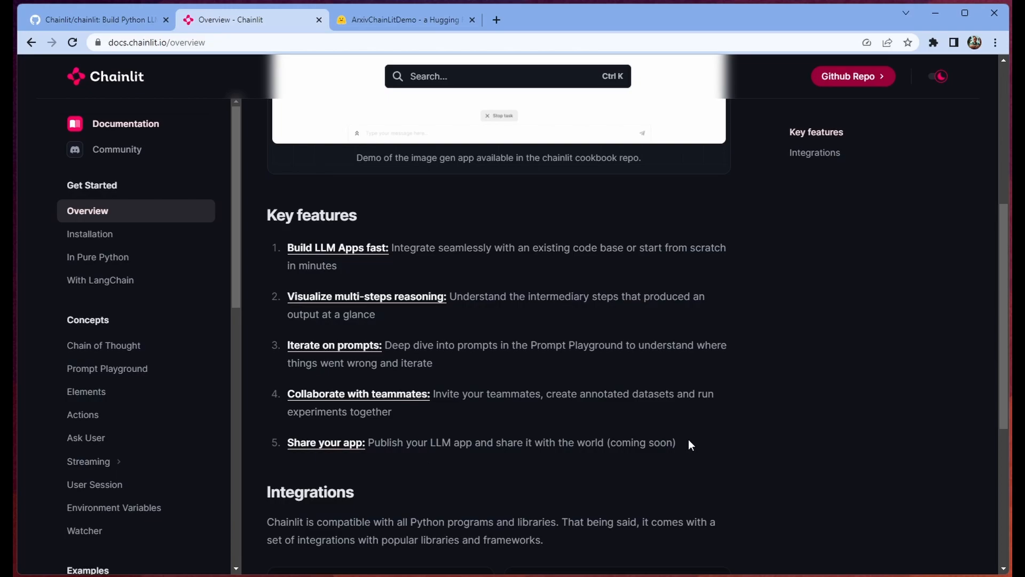
{"action": "mouse_move", "coordinate": [775, 400]}
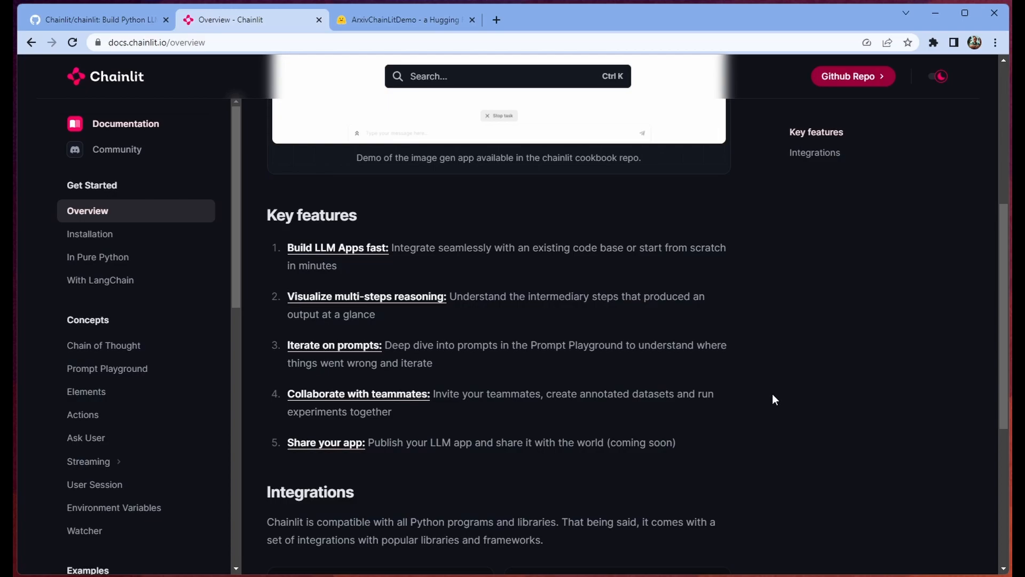
Step: Reach Step 2 of the In Pure Python guide via Installation, showing the basic app.py structure
{"action": "left_click", "coordinate": [90, 234]}
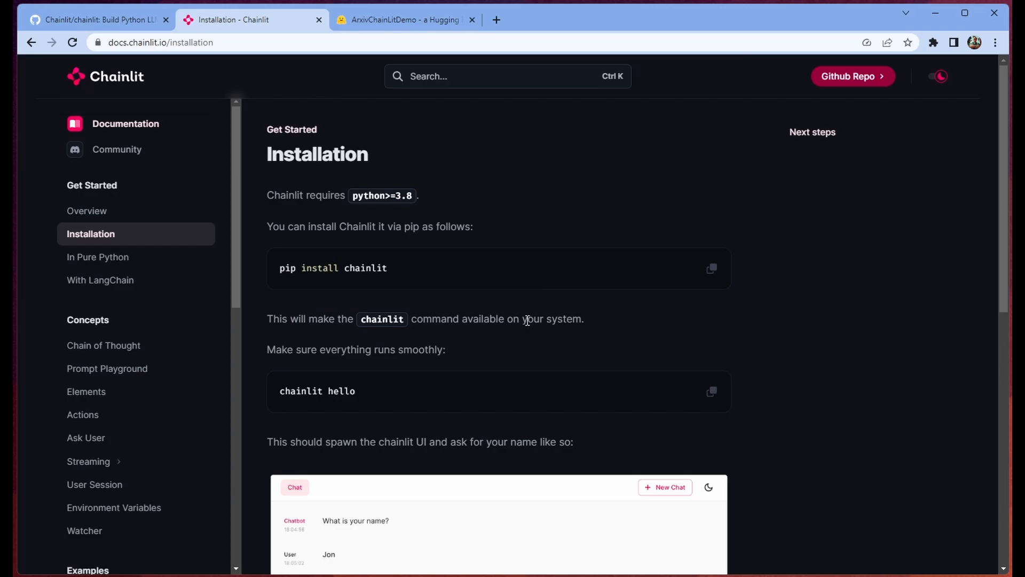
{"action": "left_click", "coordinate": [98, 256]}
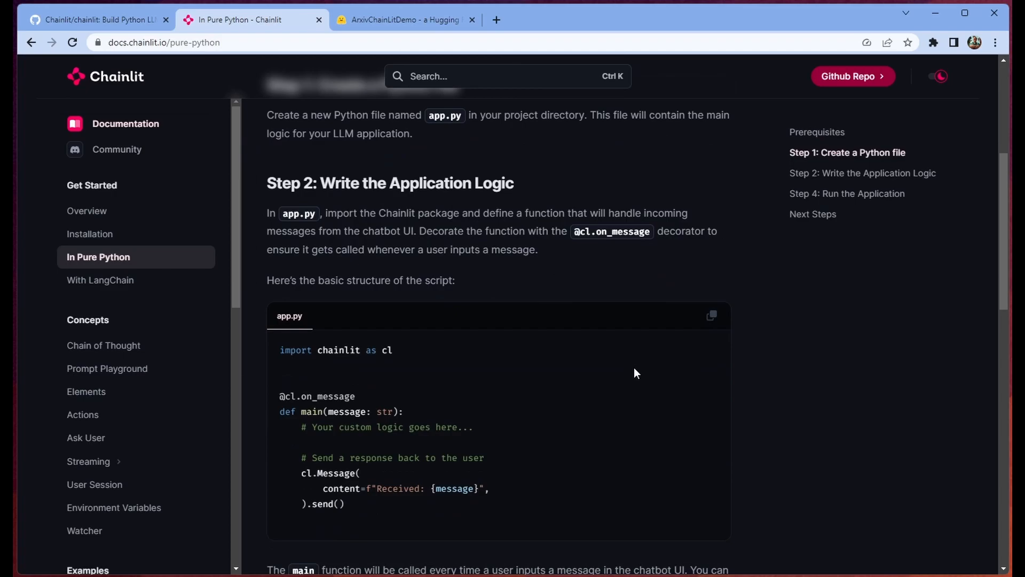
{"action": "scroll", "scroll_direction": "down", "scroll_amount": 3}
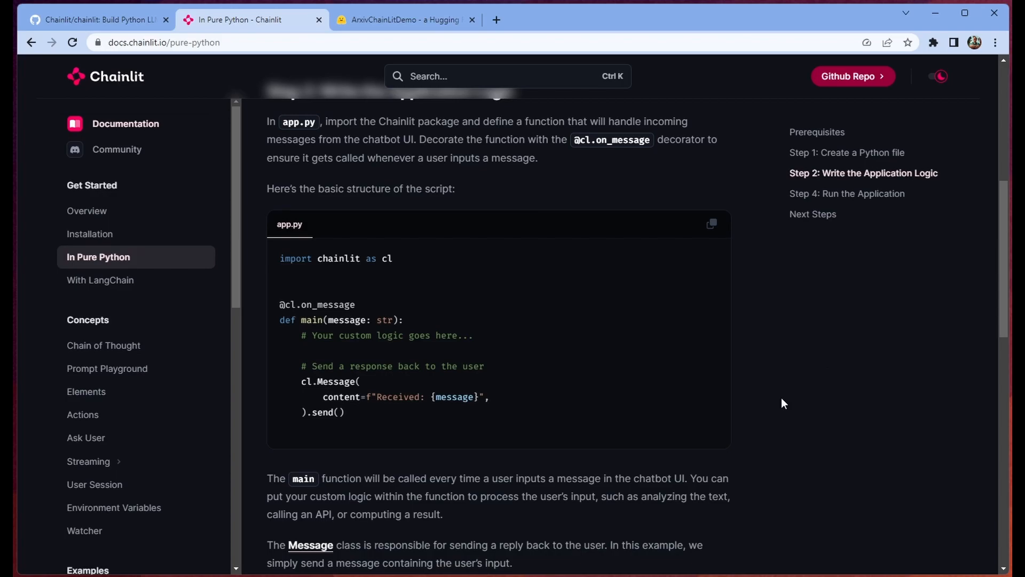
{"action": "mouse_move", "coordinate": [427, 329]}
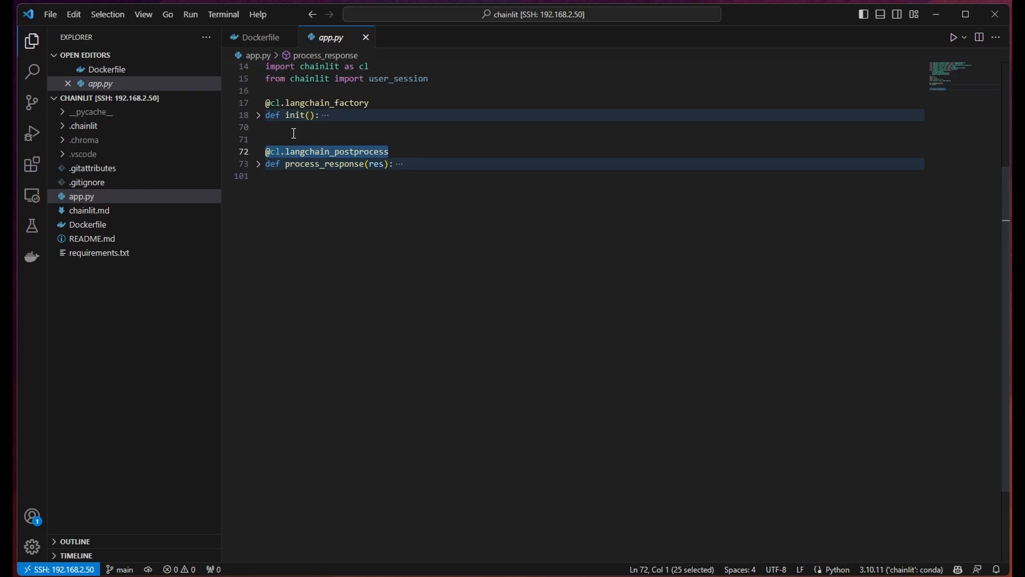
Step: Unfold process_response in app.py to show how the answer and source pages are built
{"action": "left_click", "coordinate": [257, 115]}
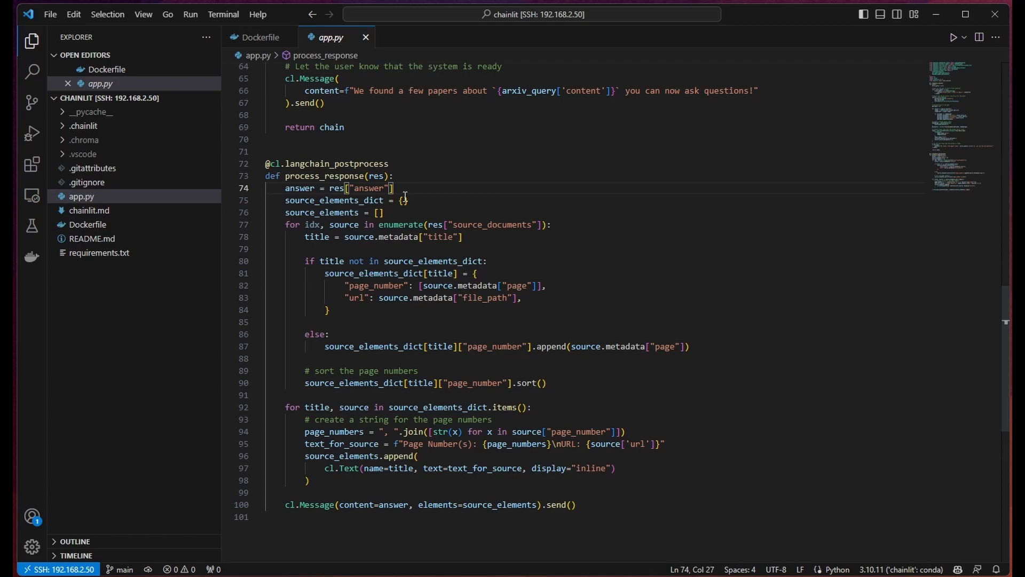
Step: Point out the source-title line and empty source elements list, then return to the import list
{"action": "left_click", "coordinate": [458, 237]}
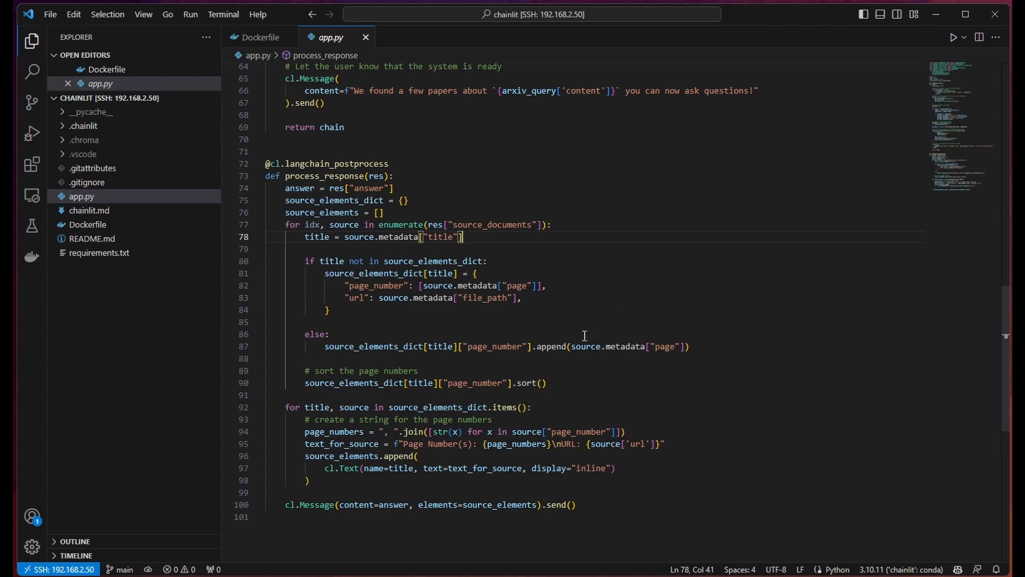
{"action": "left_click", "coordinate": [379, 212]}
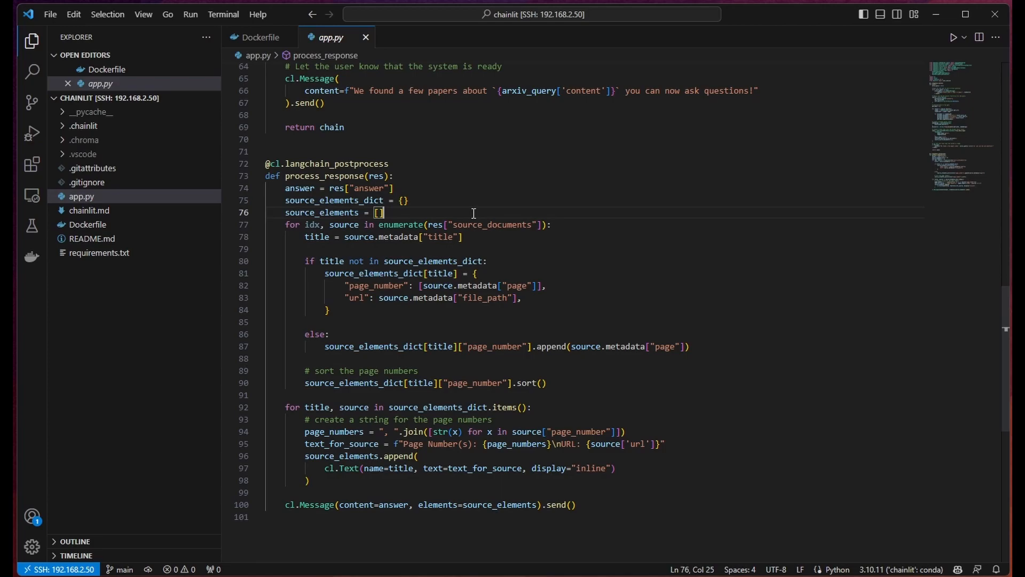
{"action": "mouse_move", "coordinate": [650, 407]}
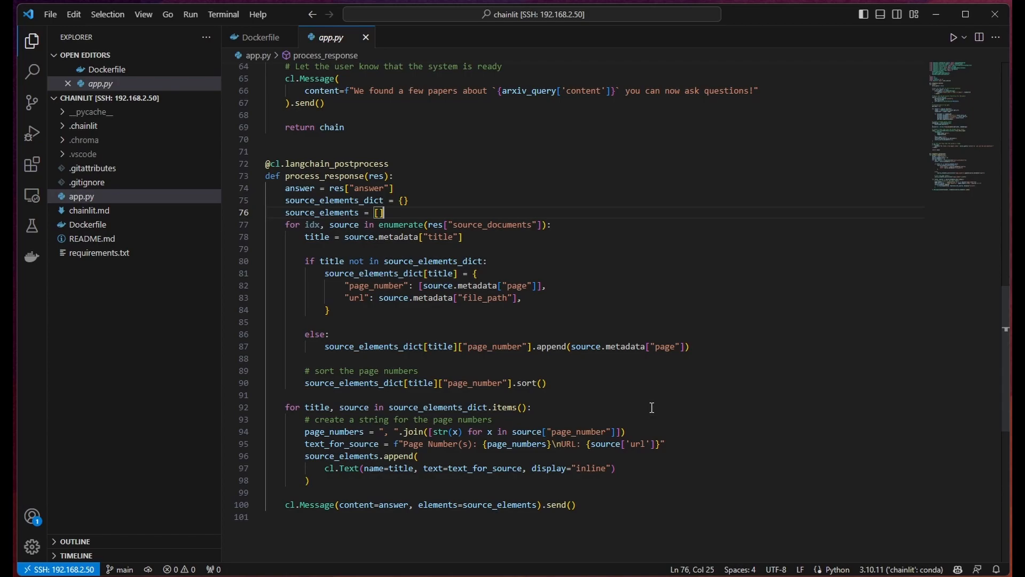
{"action": "left_click_drag", "start_coordinate": [324, 468], "coordinate": [615, 468]}
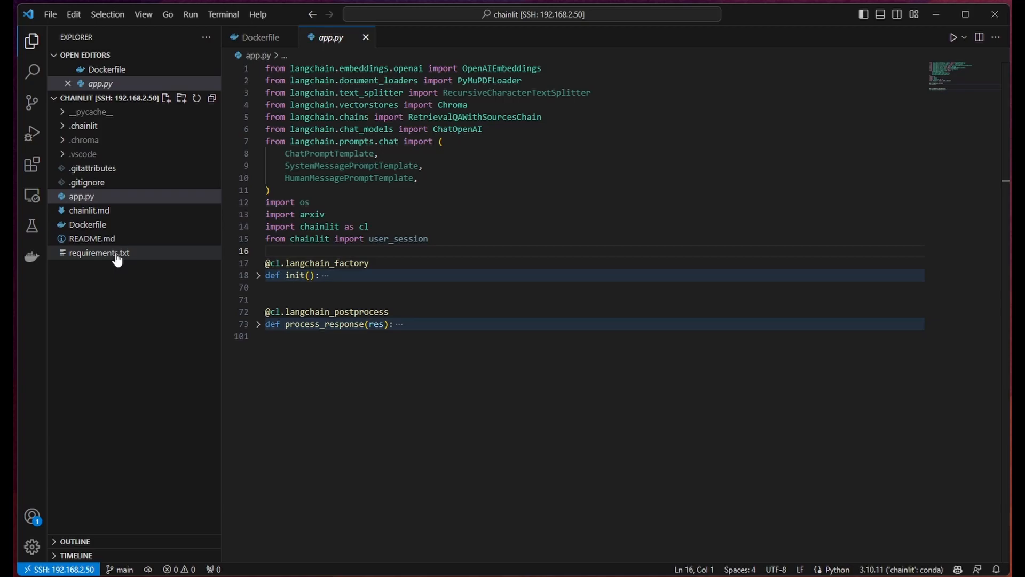
Step: View chainlit.md and the Dockerfile that runs chainlit on python:3.9 at port 7860
{"action": "left_click", "coordinate": [89, 211]}
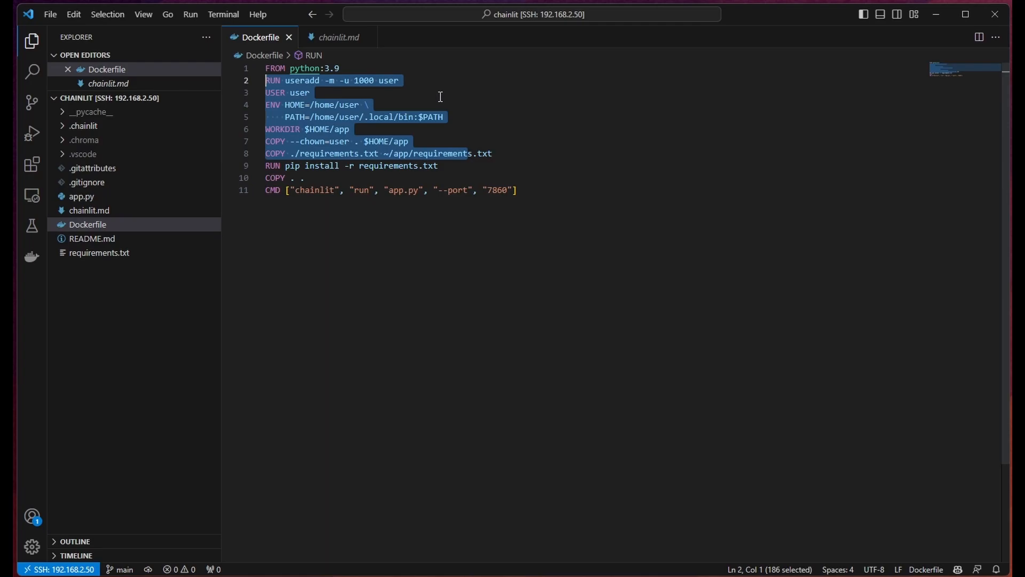
{"action": "left_click", "coordinate": [492, 154]}
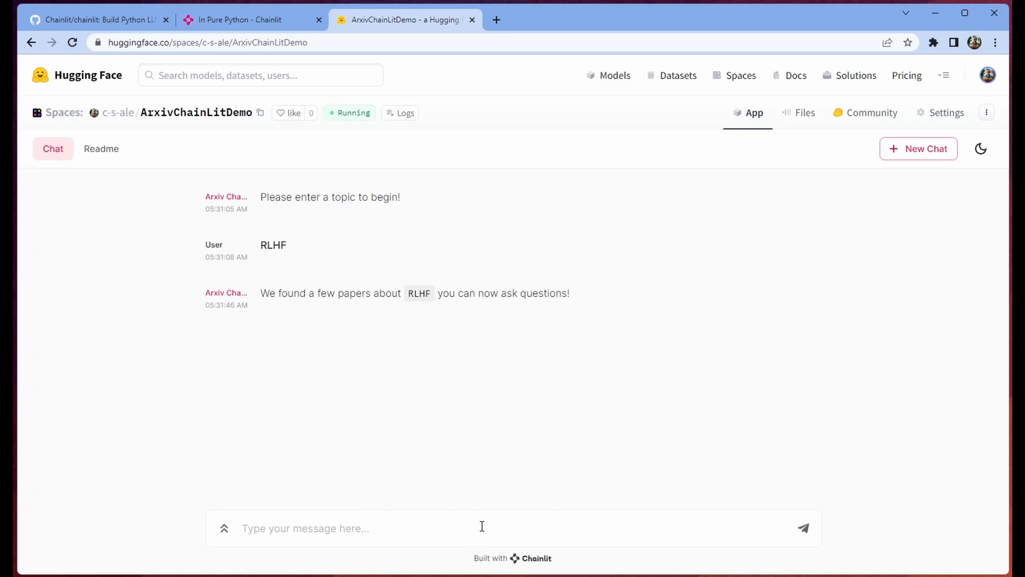
Step: Ask the arXiv chat a follow-up question about what RLHF is
{"action": "type", "text": "What ui"}
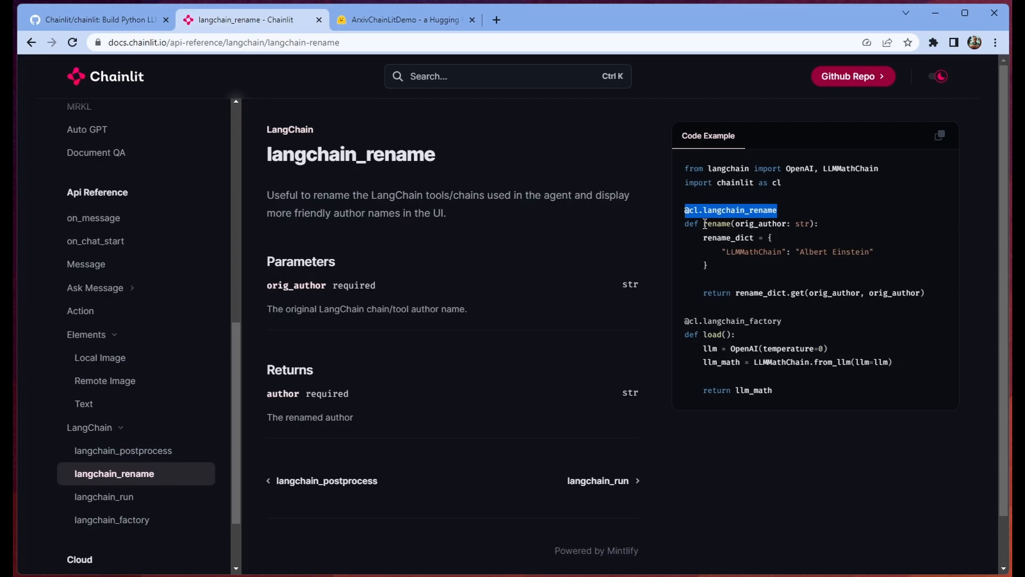
Step: Return to the ArxivChainLitDemo tab showing the RLHF answer with two cited arXiv papers
{"action": "left_click", "coordinate": [404, 19]}
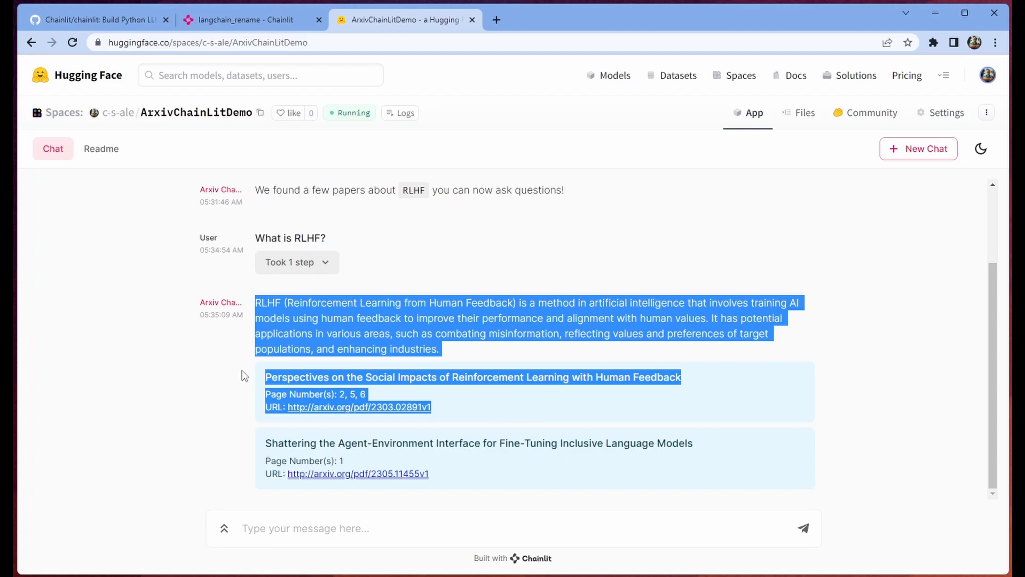
Step: Expand the 'Took 1 step' details behind the RLHF answer to show its sources and output
{"action": "left_click", "coordinate": [860, 364]}
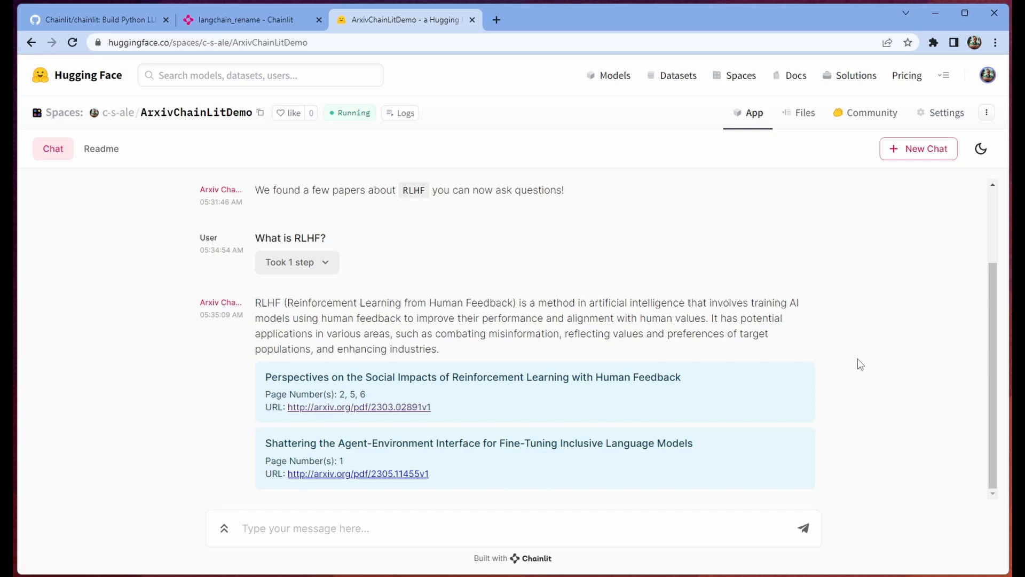
{"action": "left_click", "coordinate": [296, 261]}
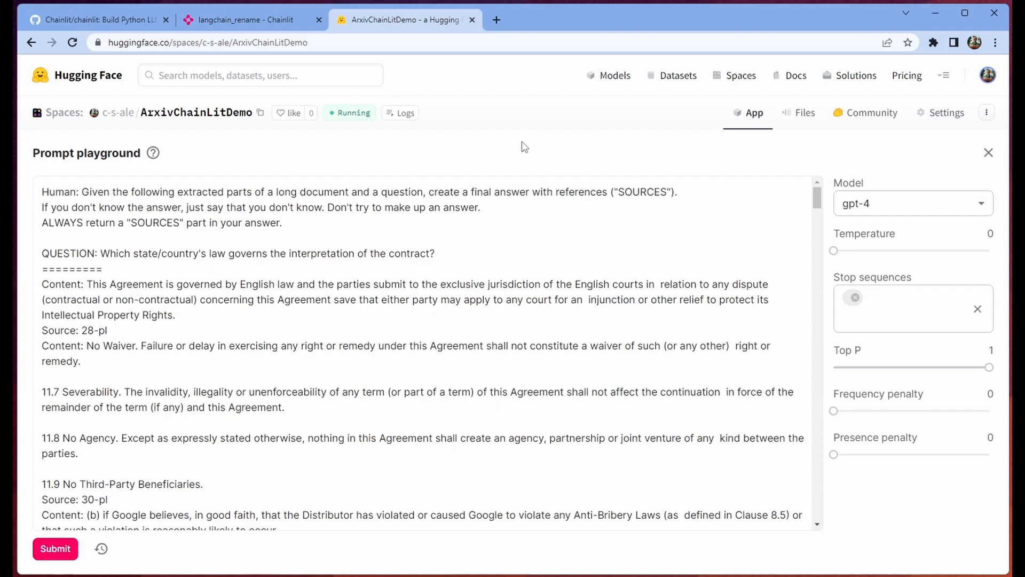
{"action": "mouse_move", "coordinate": [539, 146]}
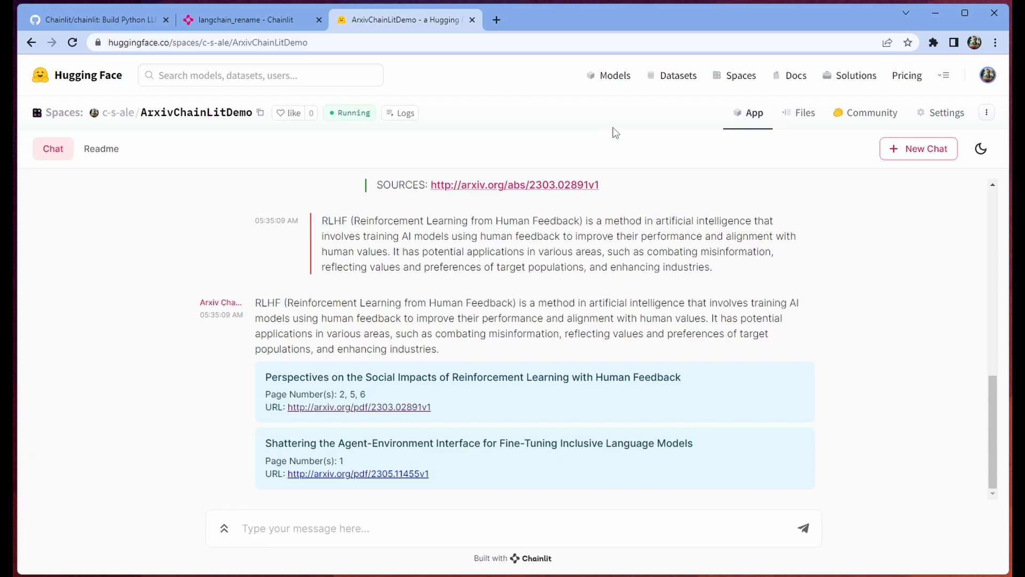
Step: Check the Space's options menu and Files repository, then restart the App as a fresh chat
{"action": "left_click", "coordinate": [986, 112]}
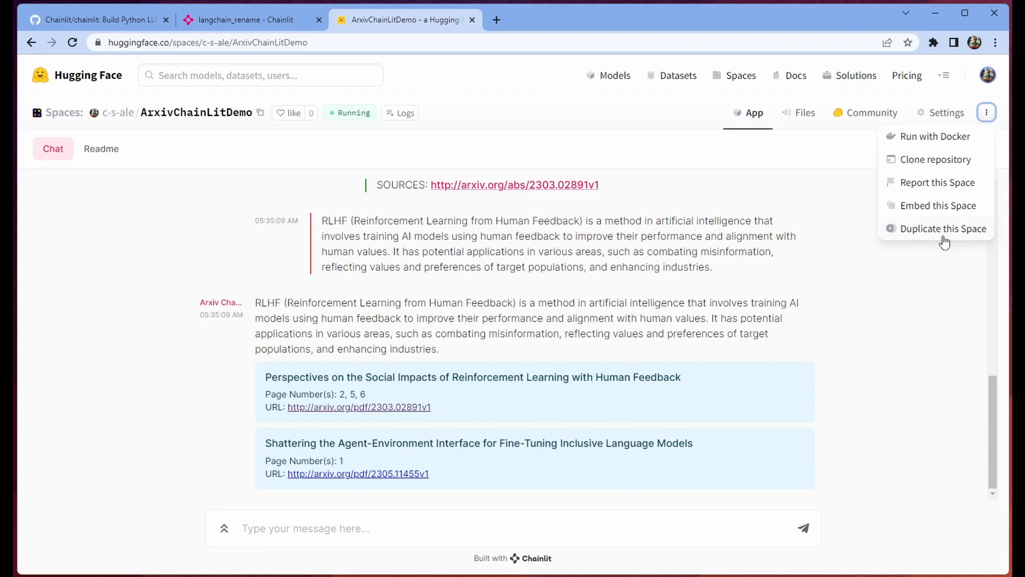
{"action": "left_click", "coordinate": [944, 229]}
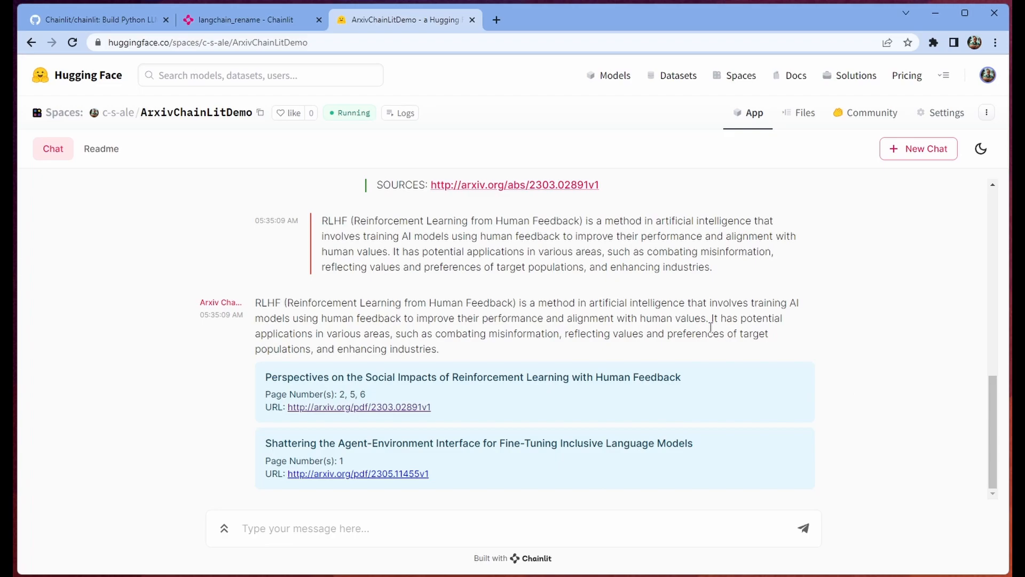
{"action": "left_click", "coordinate": [804, 112]}
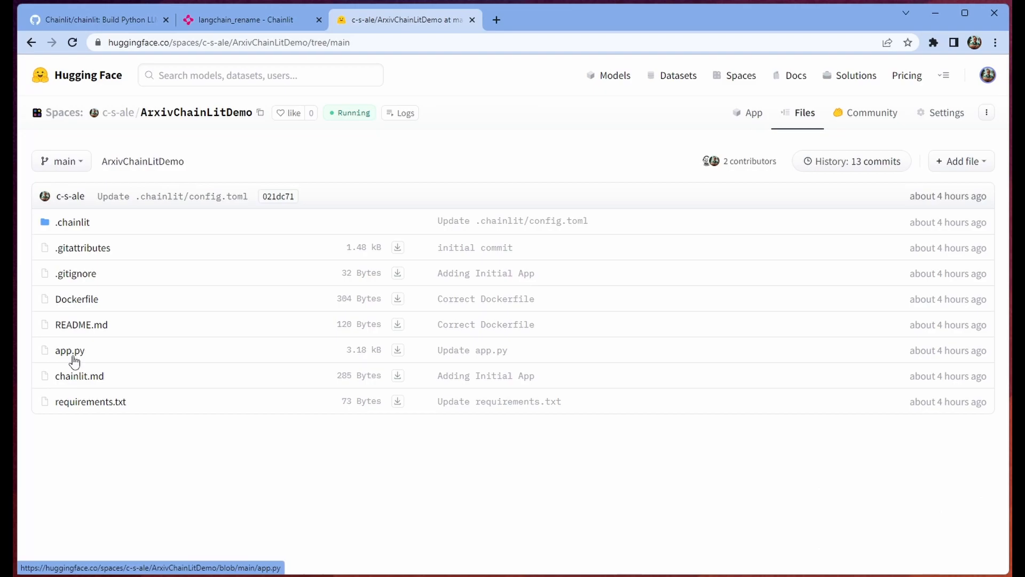
{"action": "left_click", "coordinate": [753, 112]}
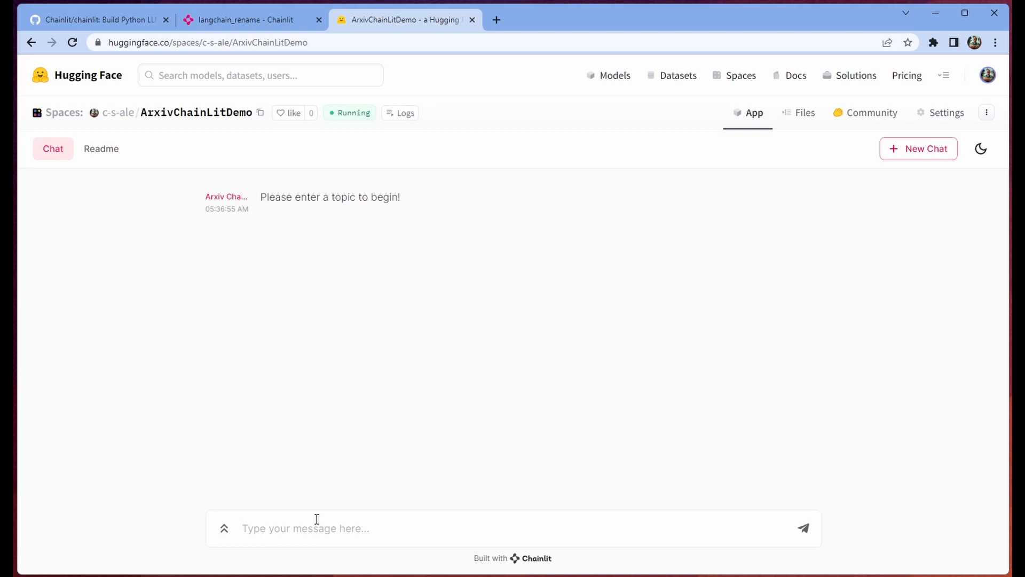
Step: Load QLoRA papers into the chat and ask 'What is QLoRA?' to get a cited answer
{"action": "type", "text": "QLo"}
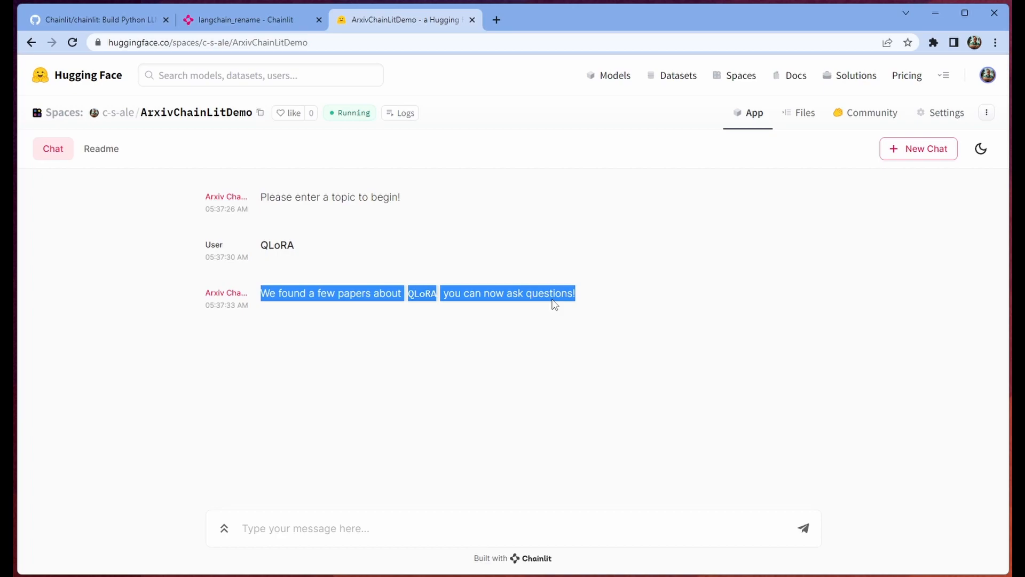
{"action": "type", "text": "What is"}
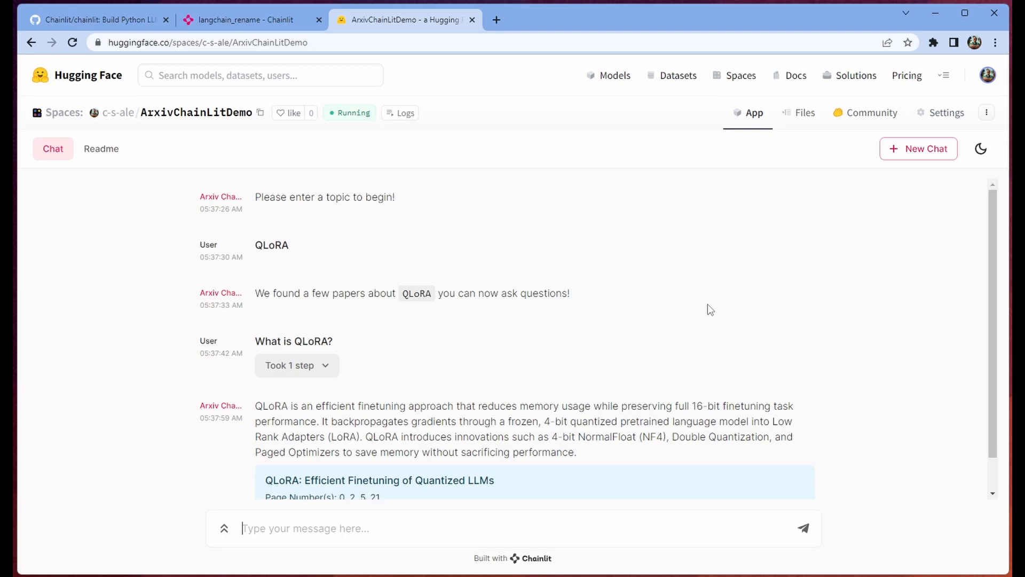
{"action": "scroll", "scroll_direction": "down", "scroll_amount": 3}
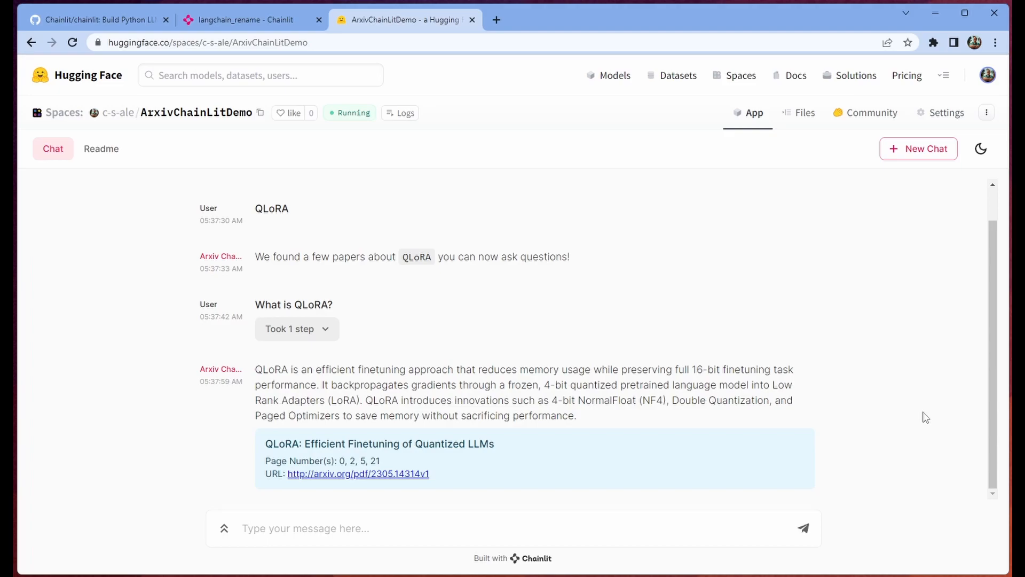
Step: Highlight the QLoRA answer text citing the QLoRA paper, then clear the highlight
{"action": "left_click_drag", "start_coordinate": [268, 368], "coordinate": [576, 415]}
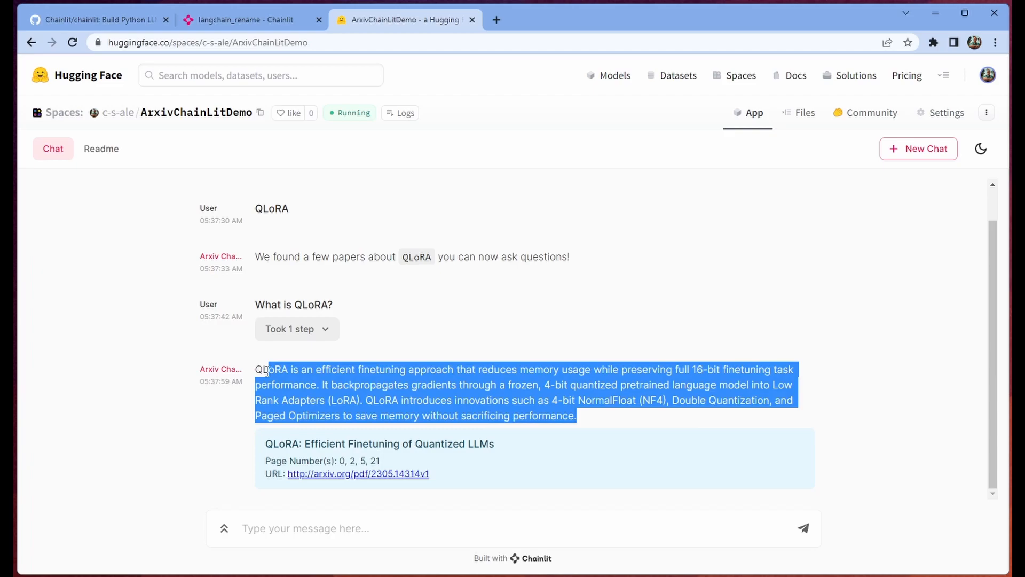
{"action": "left_click", "coordinate": [895, 418]}
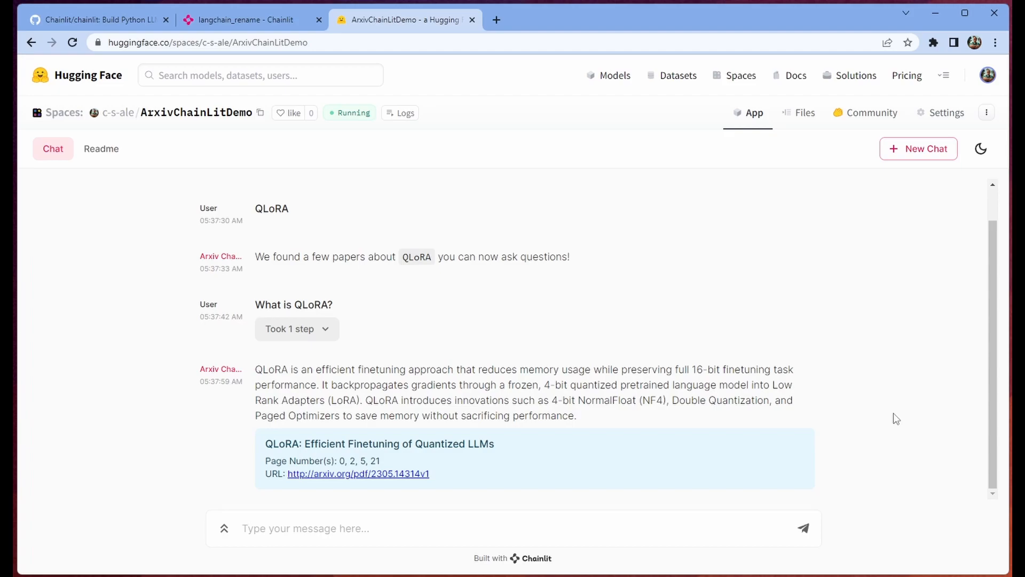